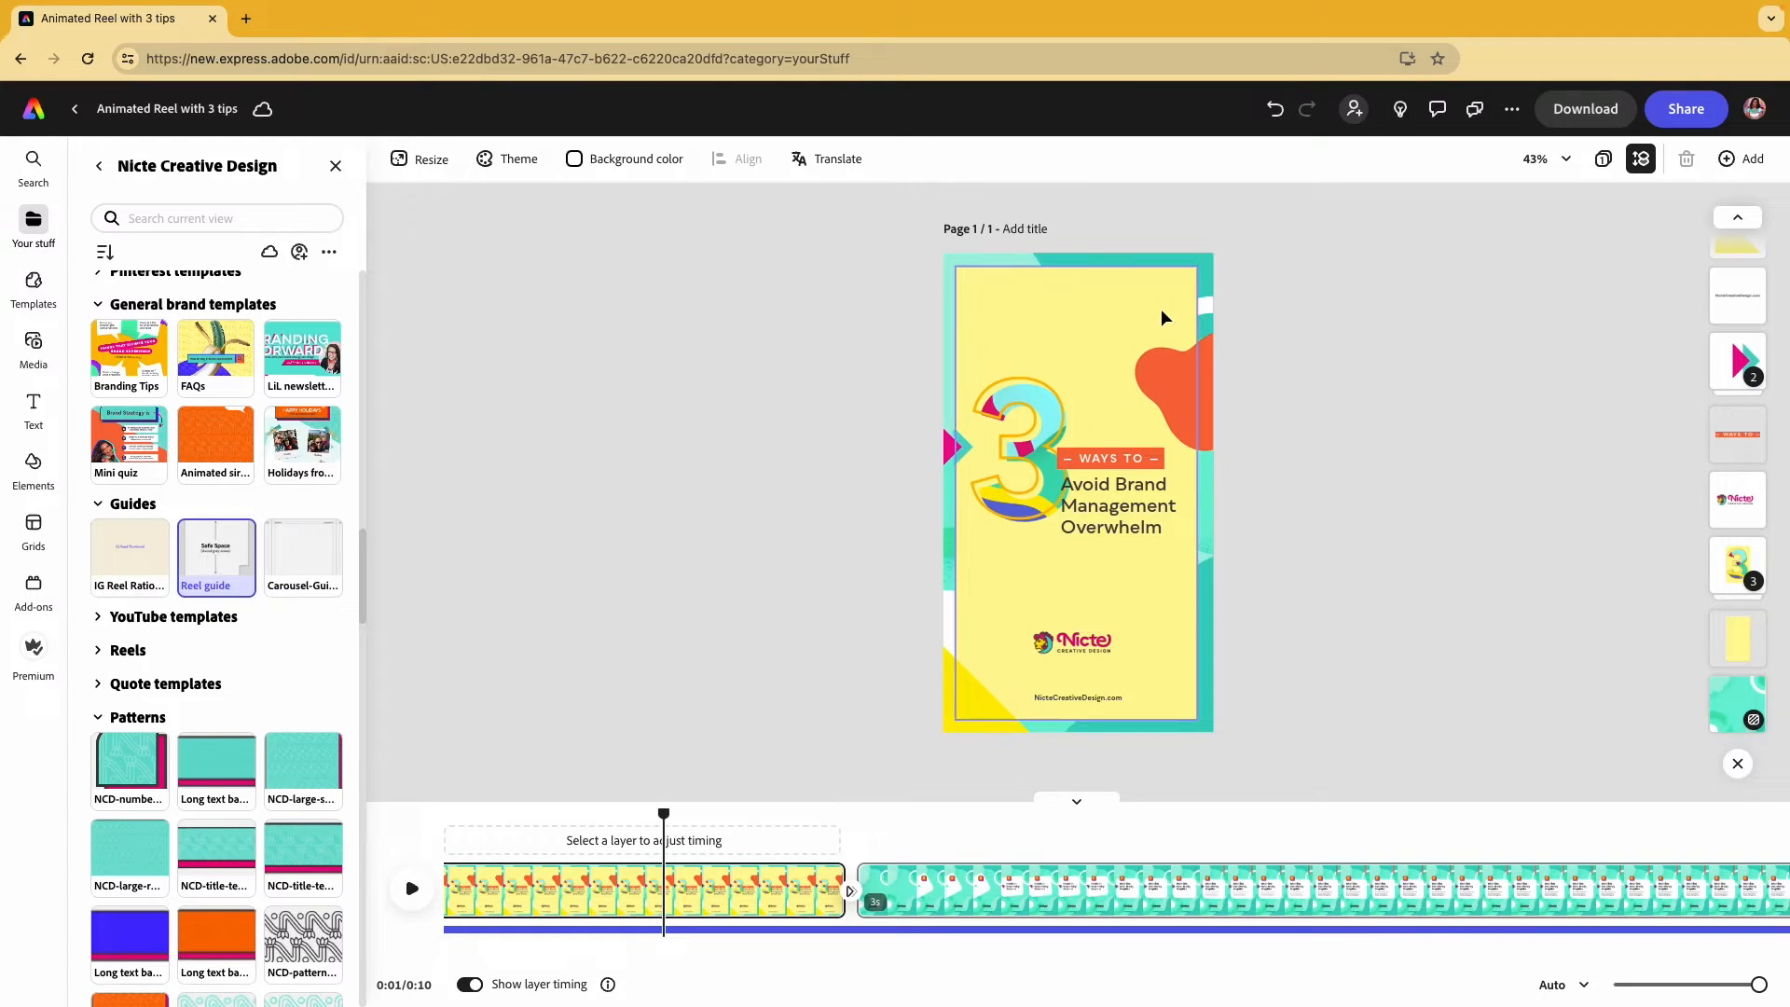
mouse_move(1093, 313)
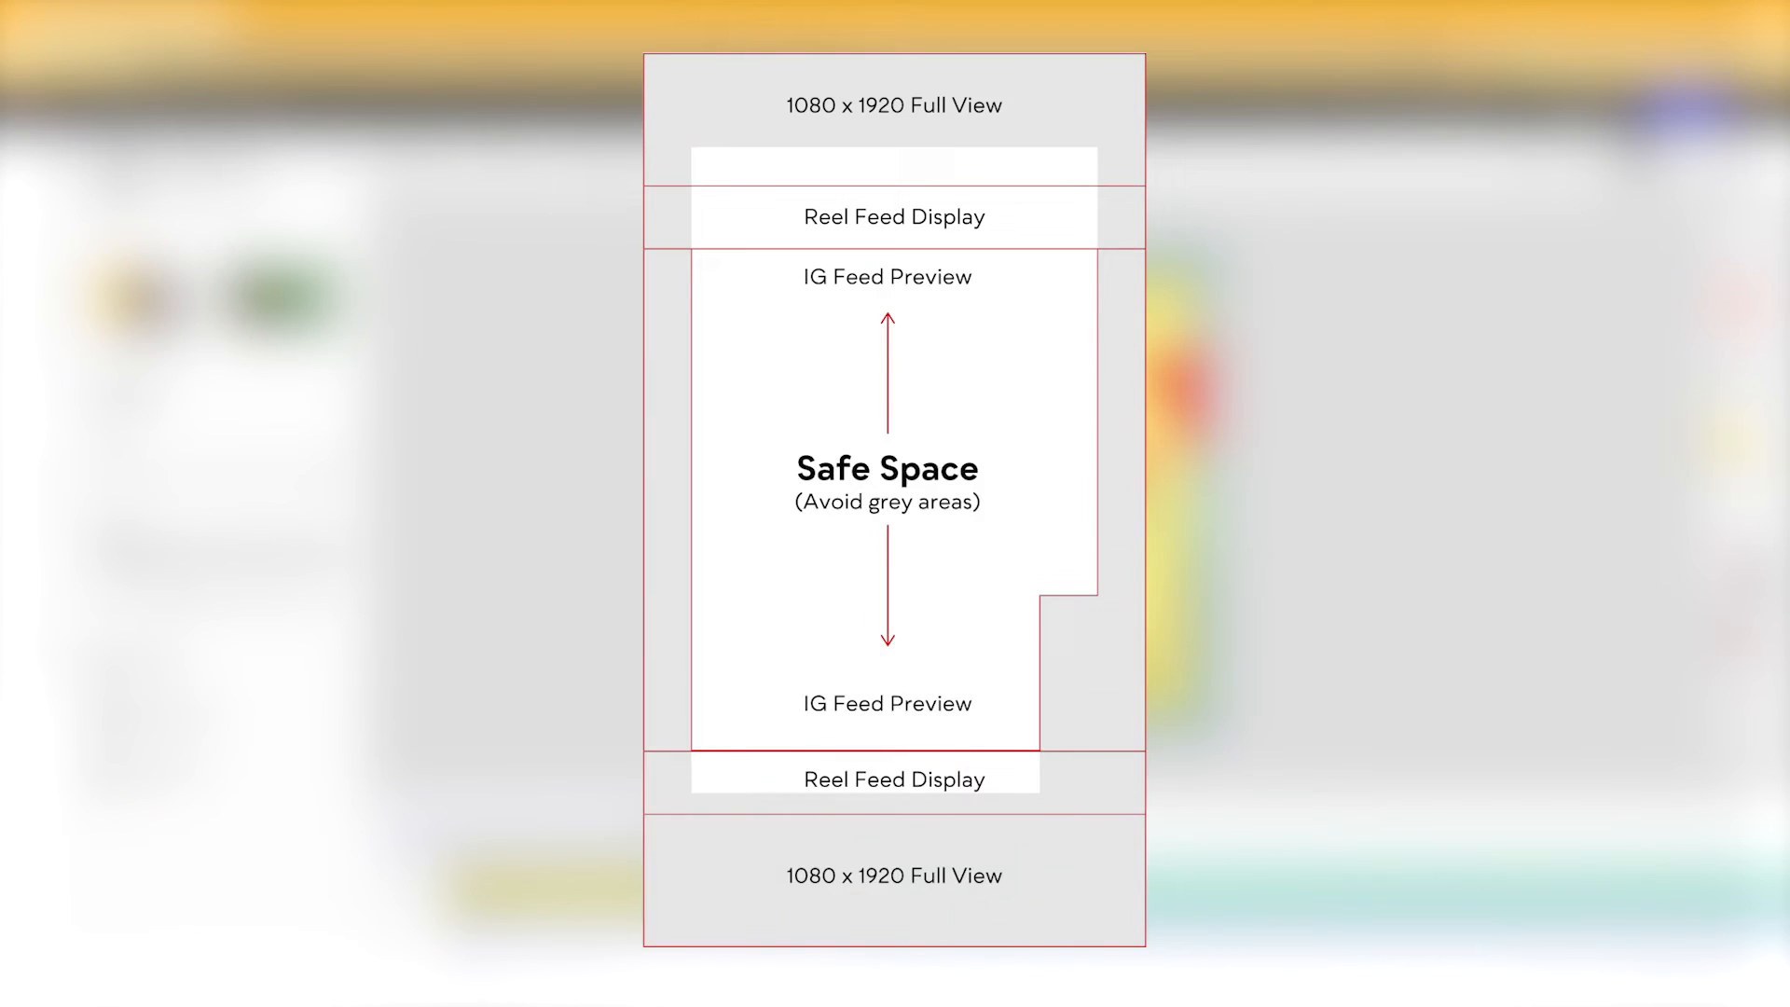
- Overlay the Reel safe-space guide on the page and extend its timing to the first scene's end
drag(1302, 469, 1039, 468)
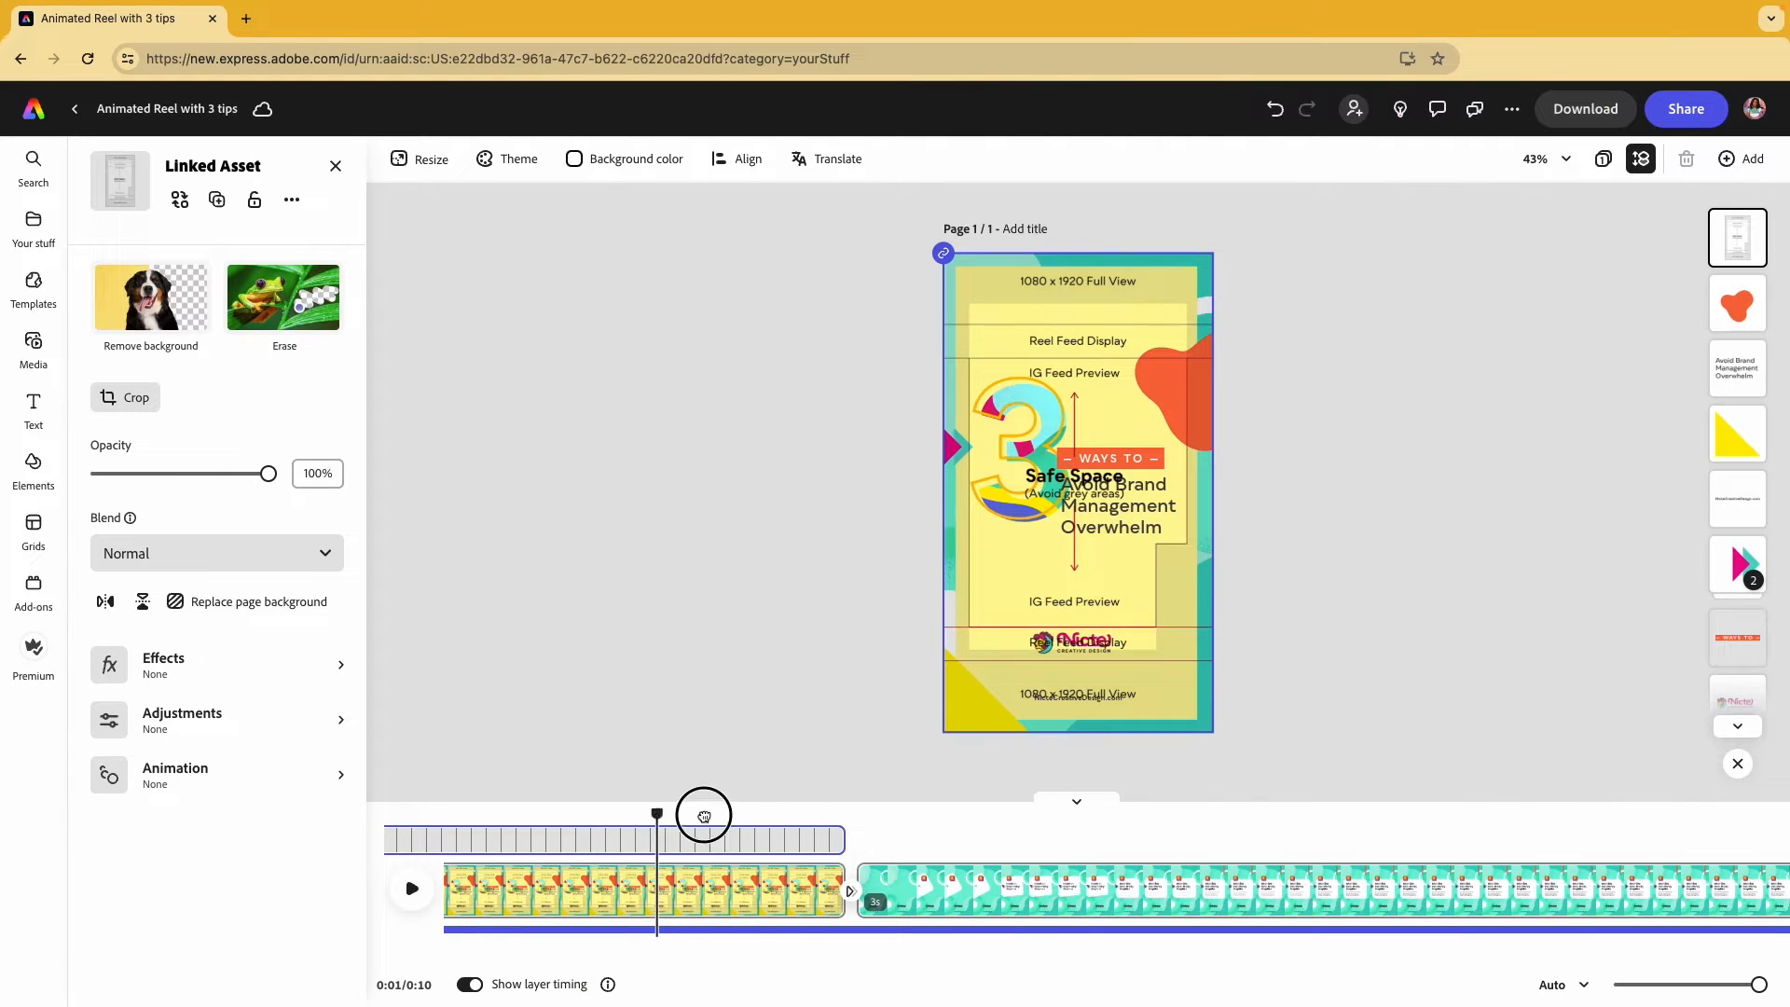
drag(703, 815, 832, 849)
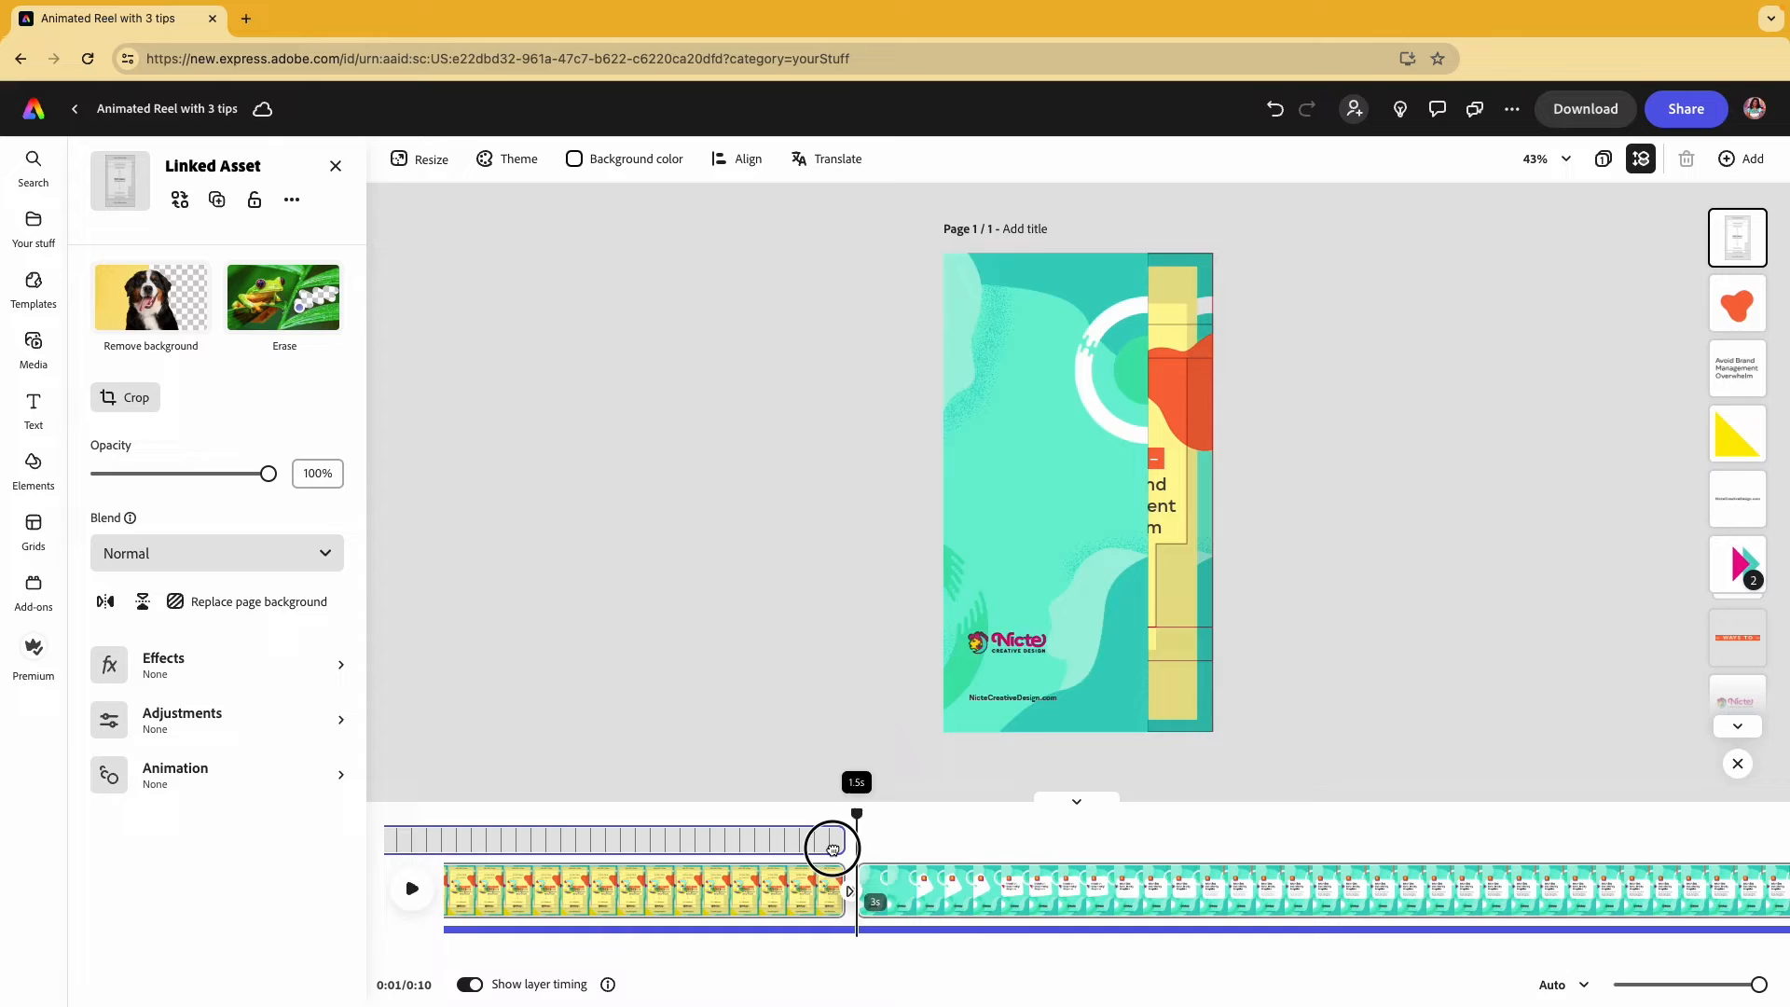